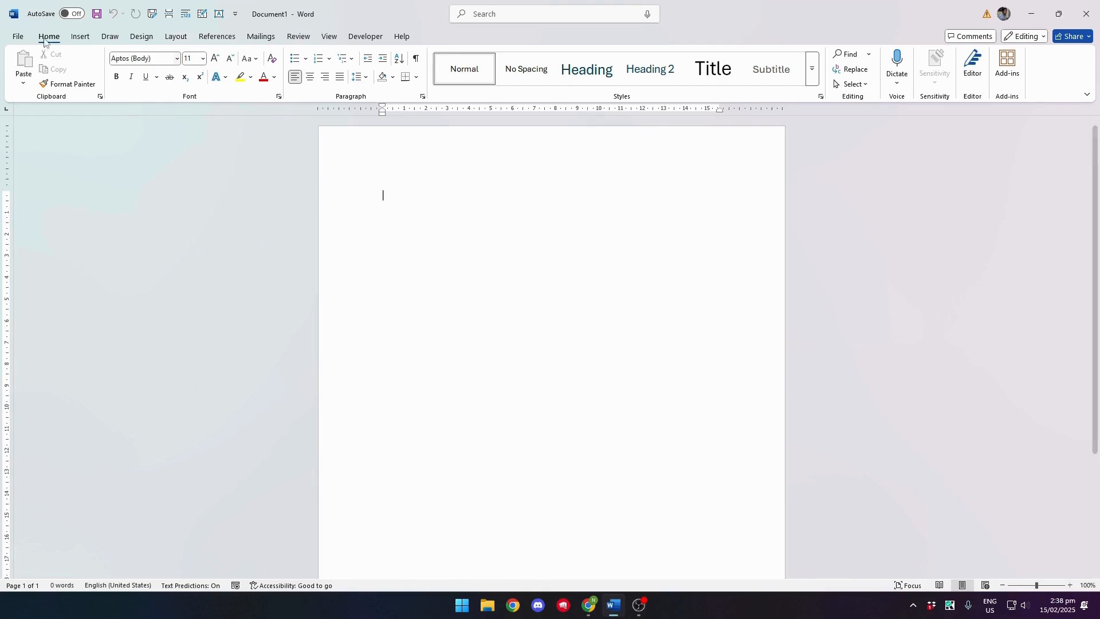
Insert a 6x6 table onto the blank page from the Insert ribbon
left_click(80, 35)
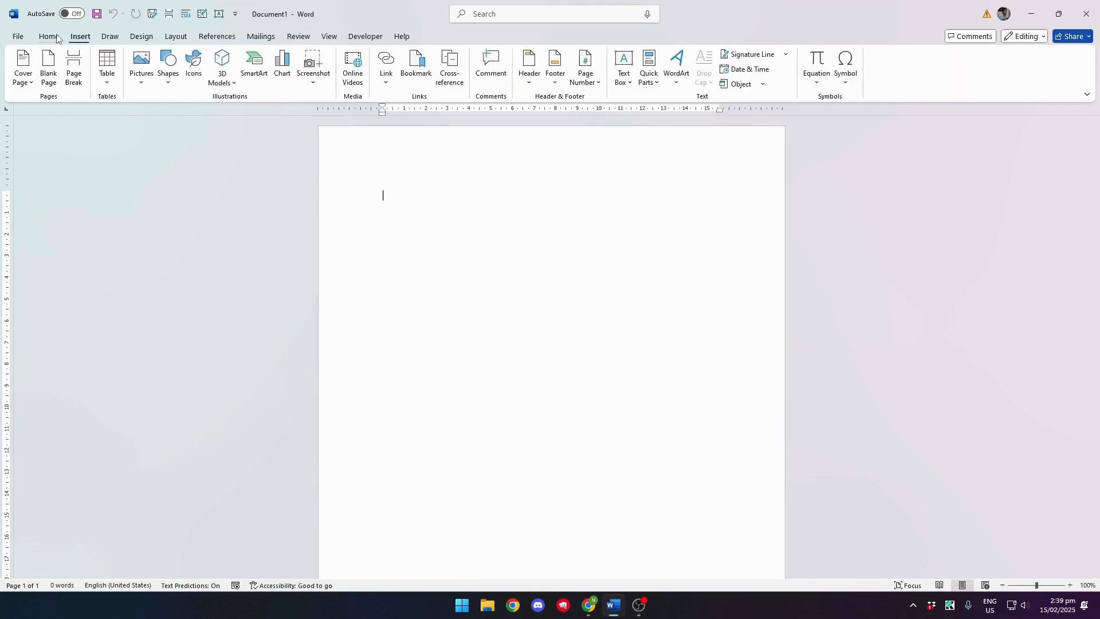
left_click(107, 64)
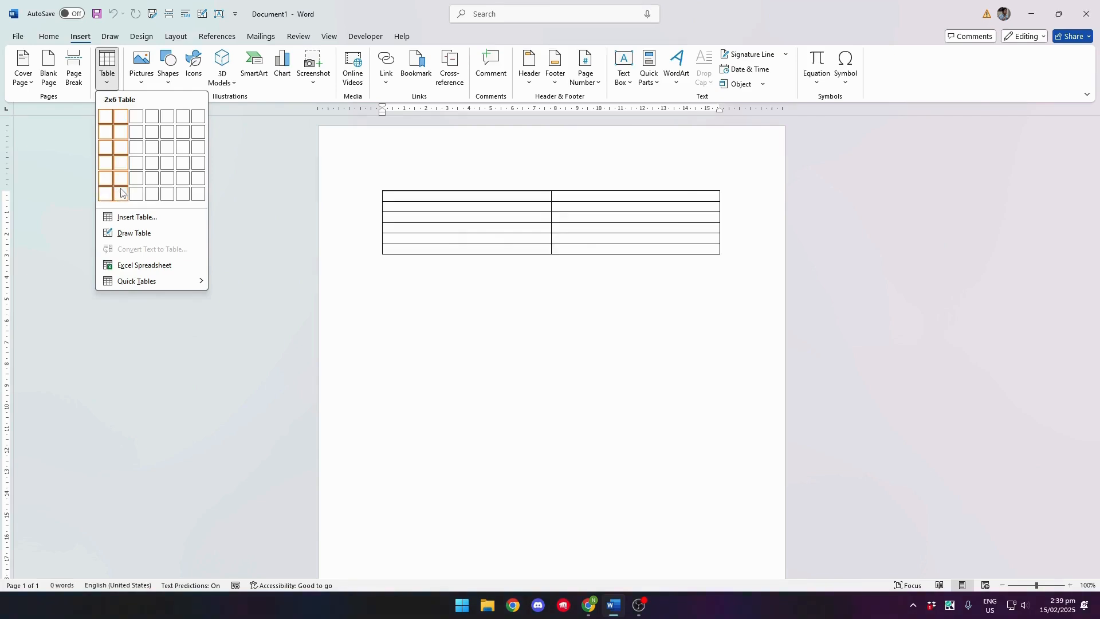
mouse_move(117, 197)
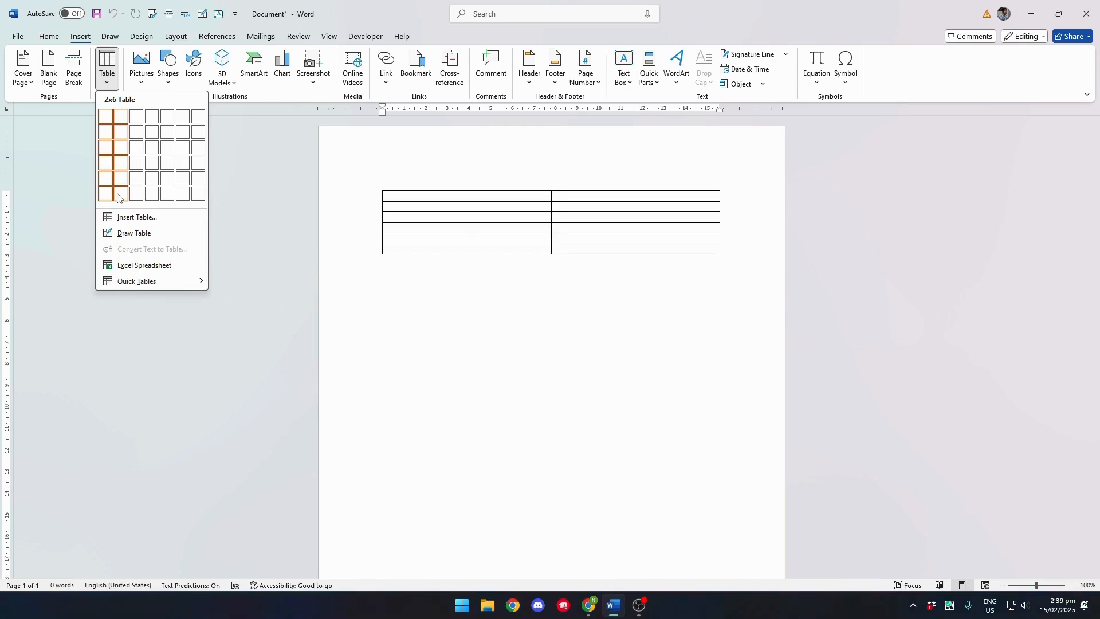
mouse_move(137, 195)
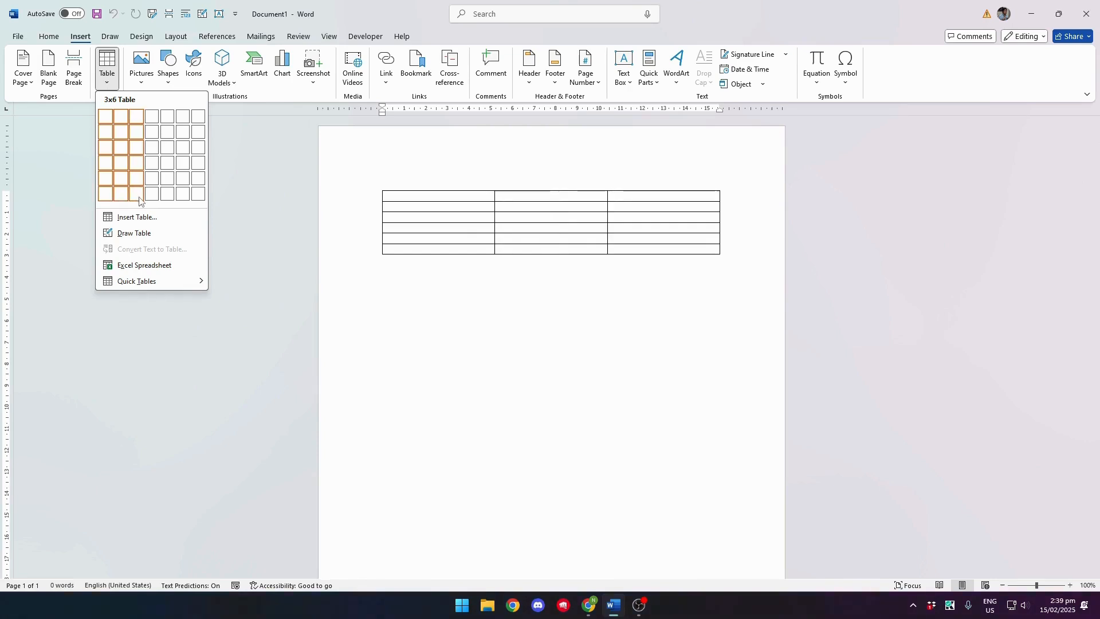
mouse_move(184, 200)
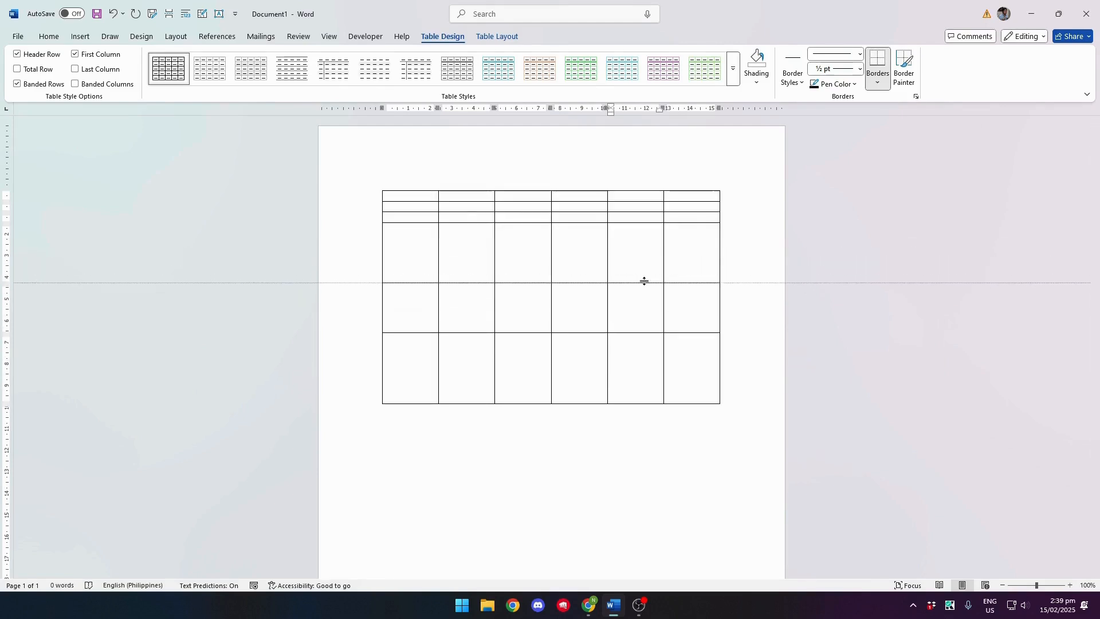
Even out the row heights and shrink the table into a small square grid
left_click_drag(643, 281, 643, 277)
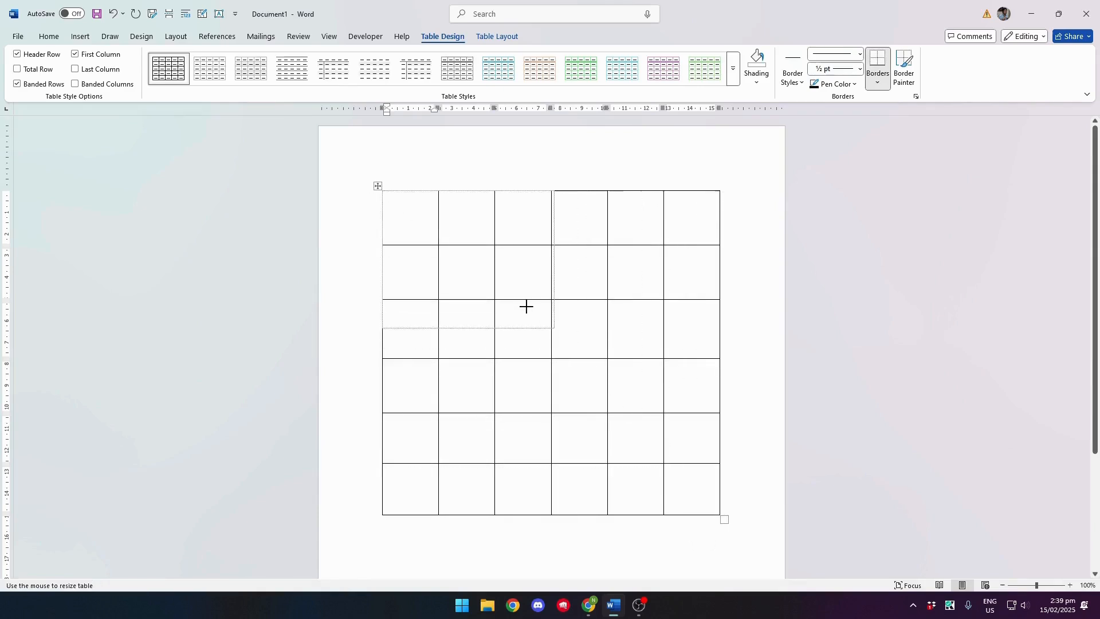
left_click_drag(723, 519, 512, 310)
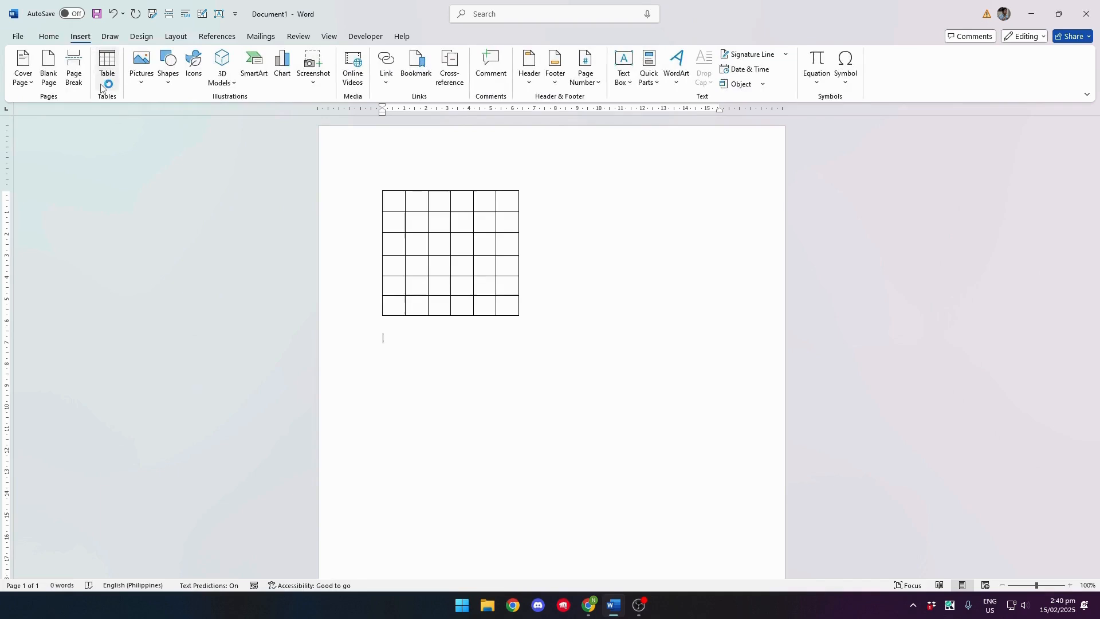
Insert a 4x4 clue table below the crossword grid
left_click(107, 64)
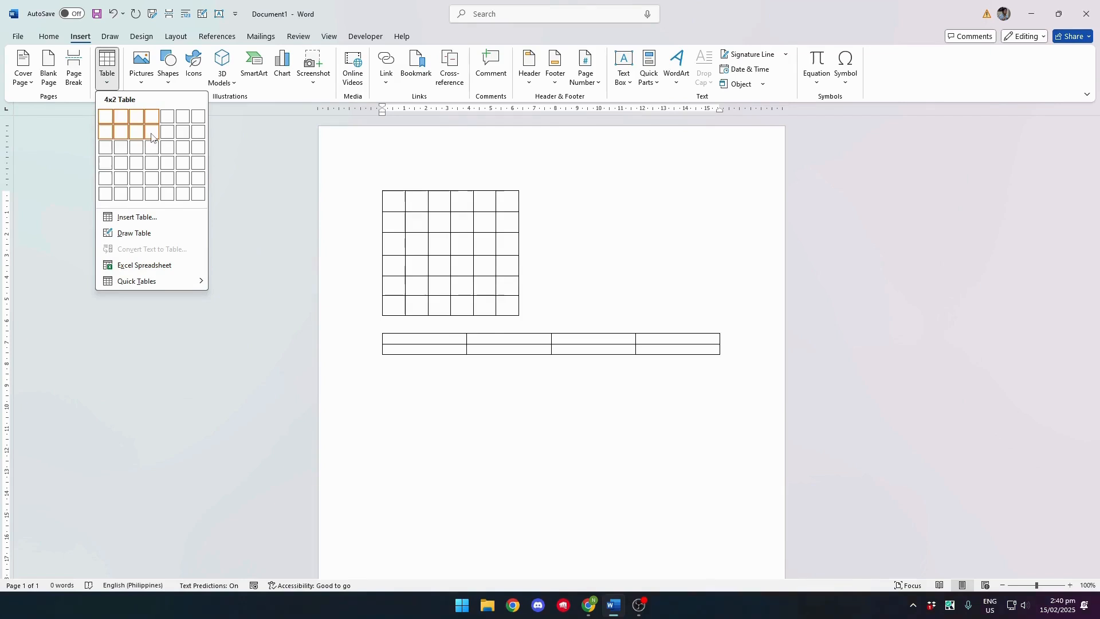
mouse_move(151, 162)
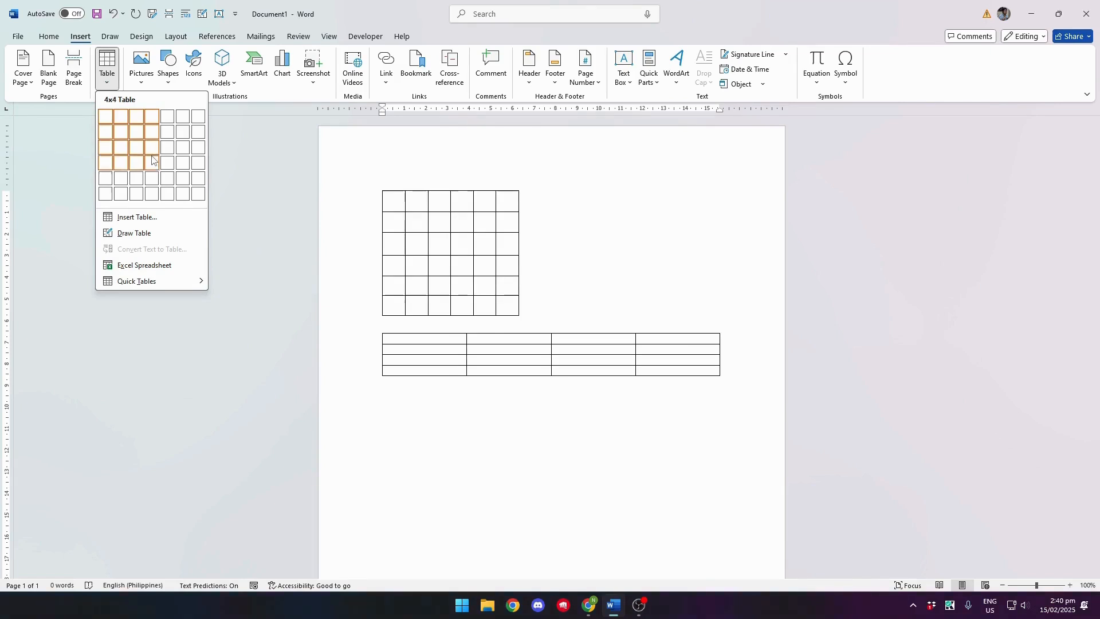
mouse_move(152, 151)
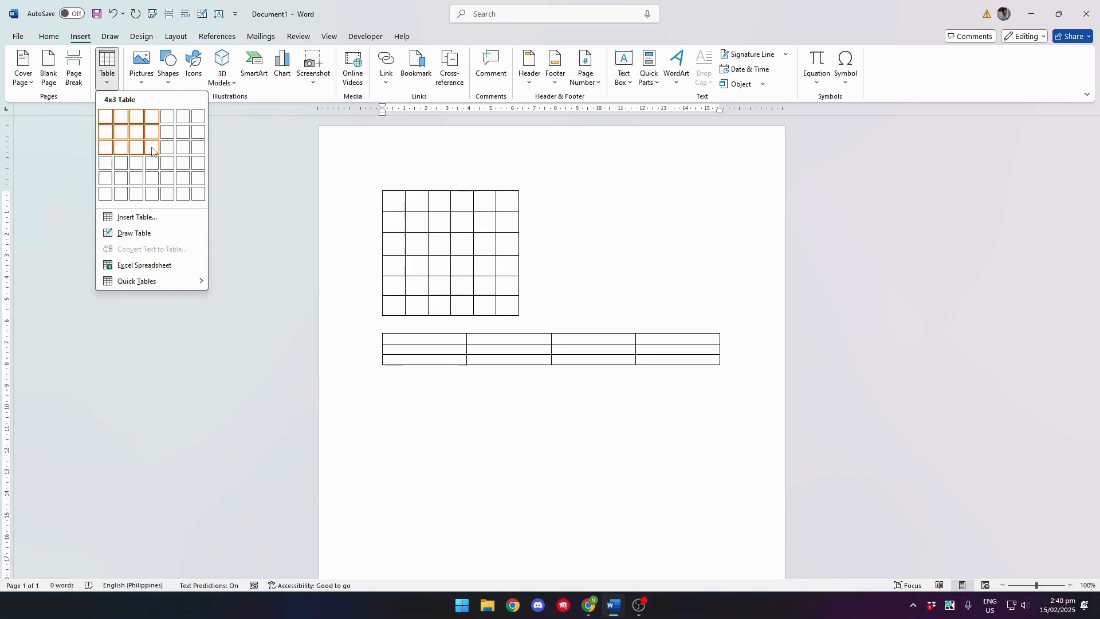
mouse_move(147, 163)
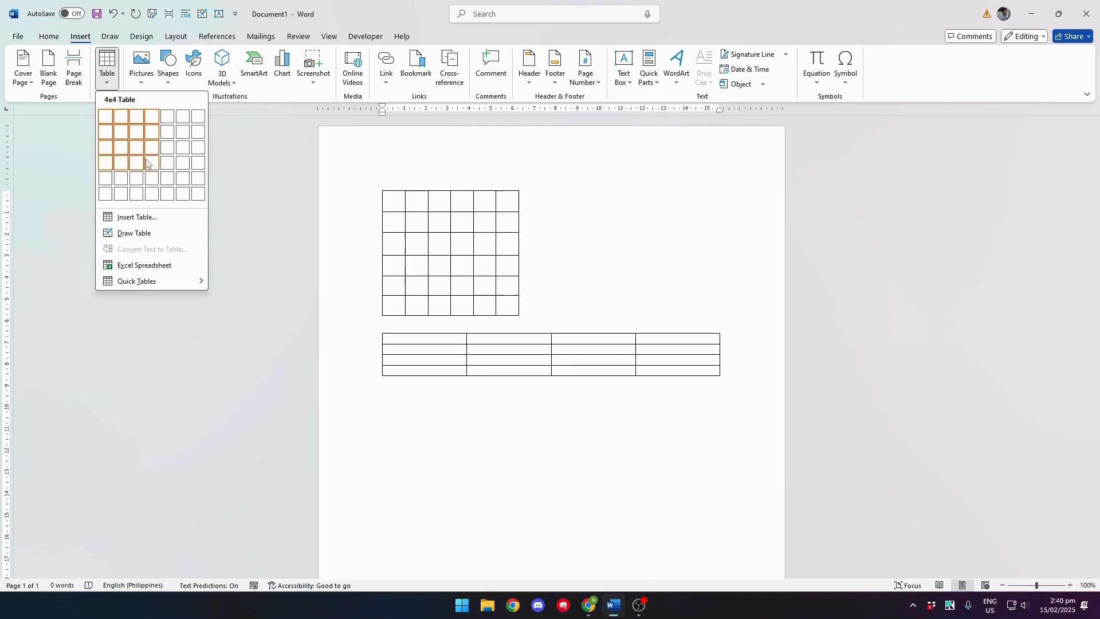
left_click(417, 346)
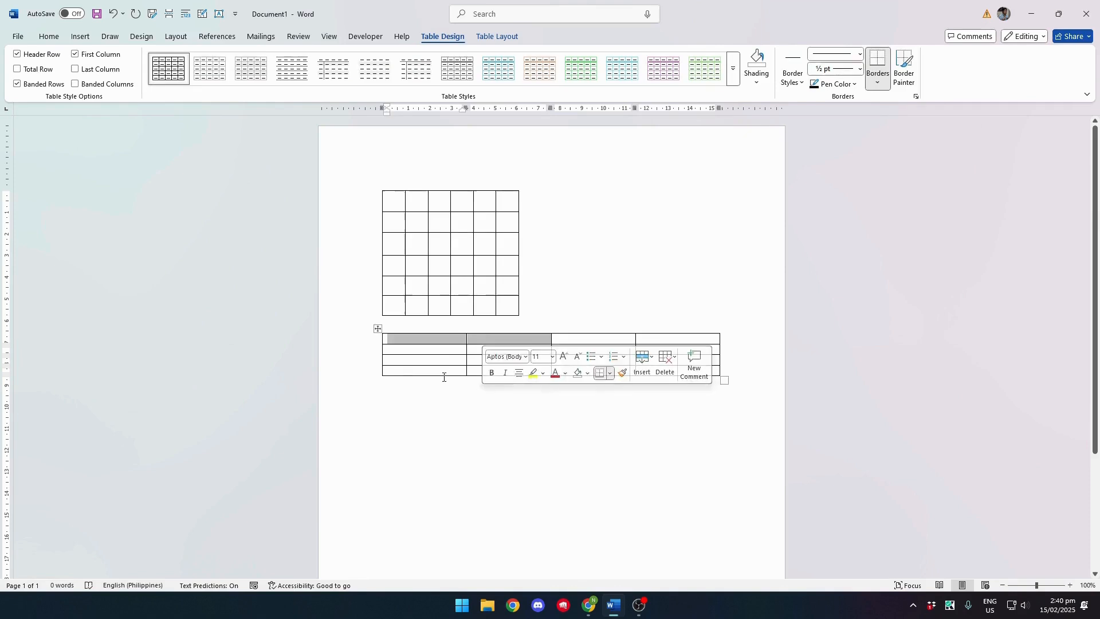
mouse_move(286, 5)
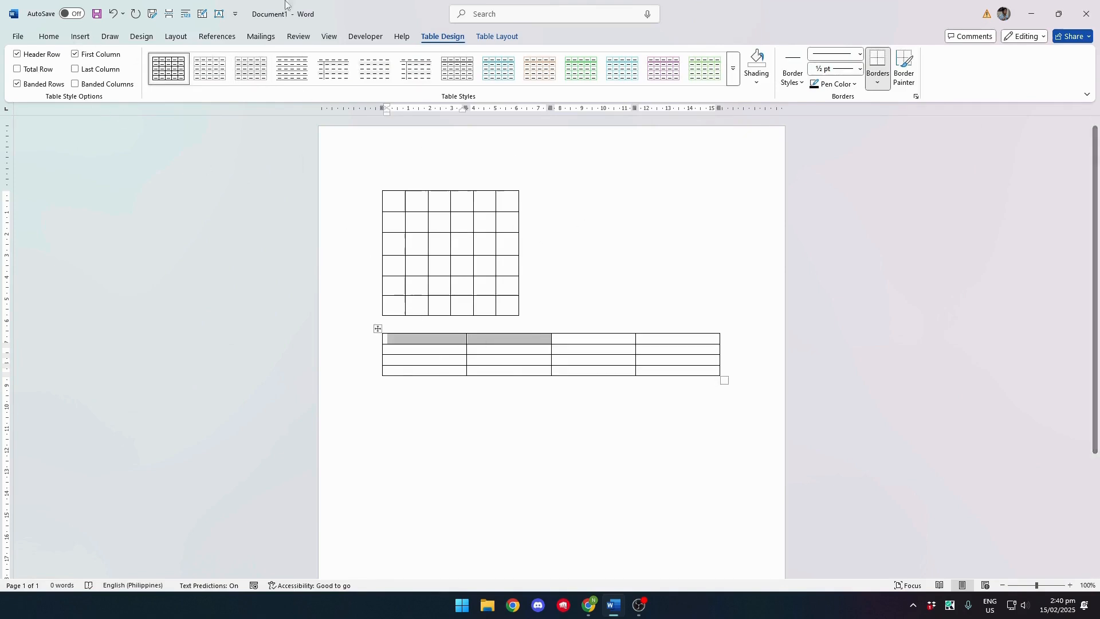
Merge the clue table's top row into left and right header cells and begin typing 'Across'
right_click(423, 343)
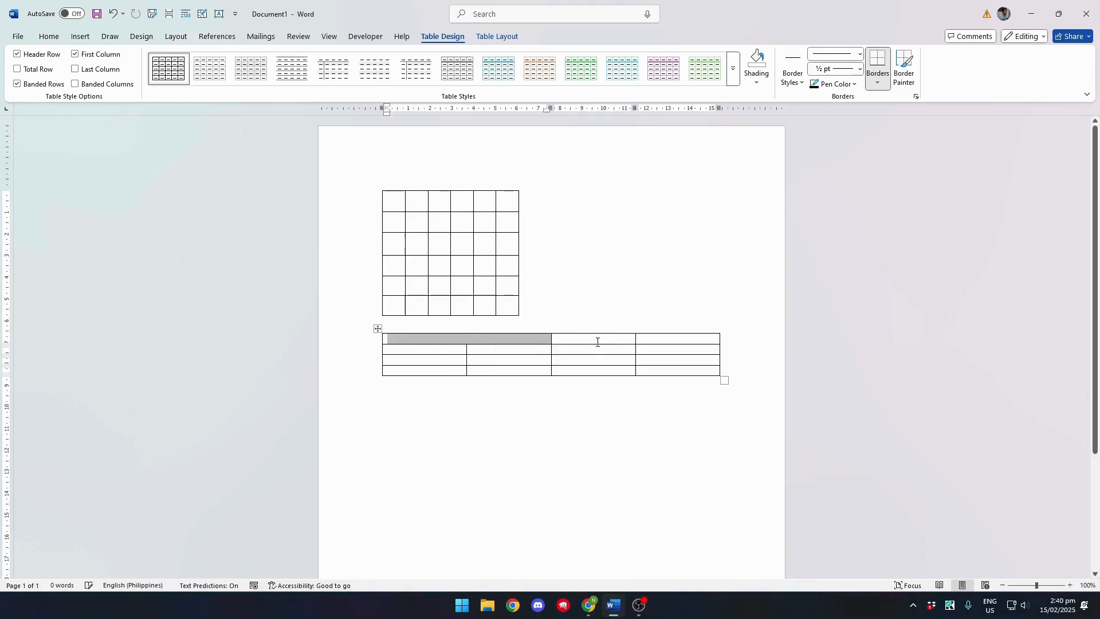
right_click(597, 341)
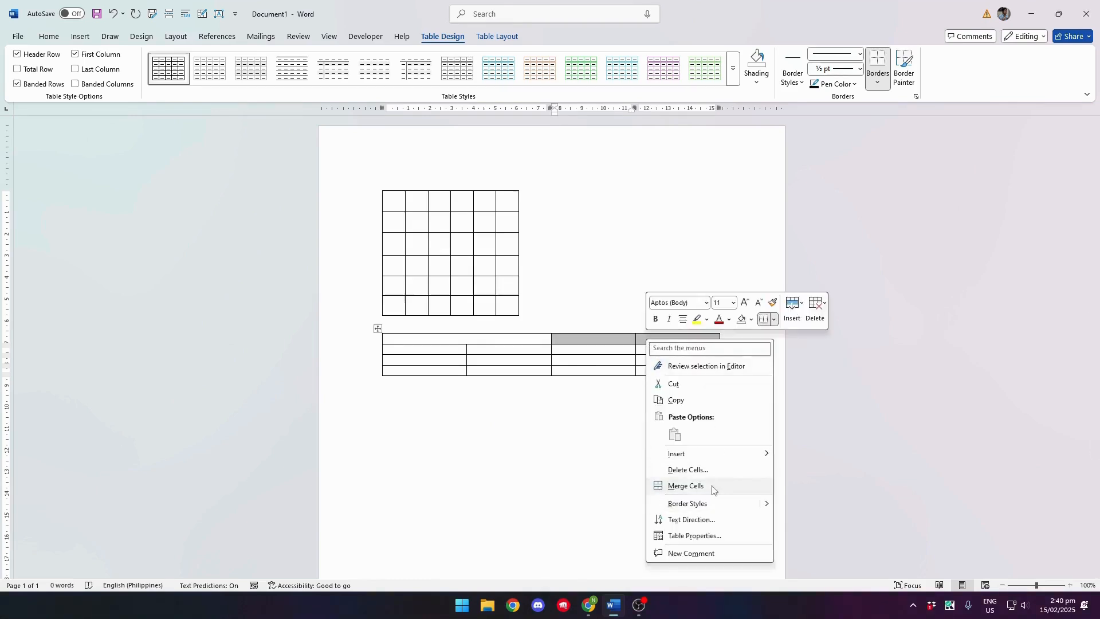
left_click(685, 485)
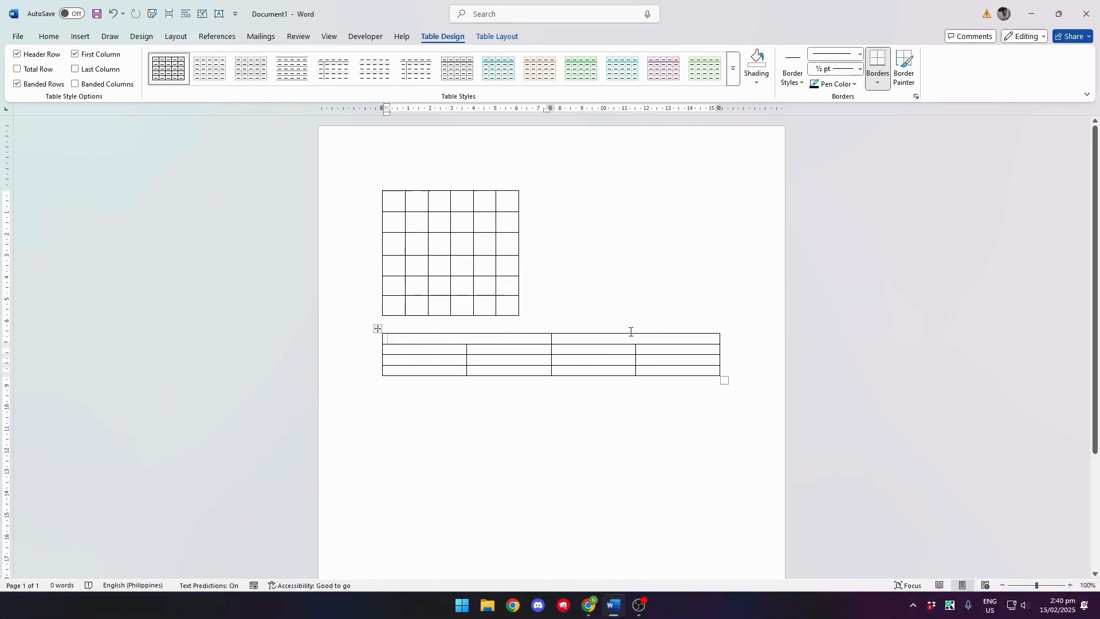
type("Ac")
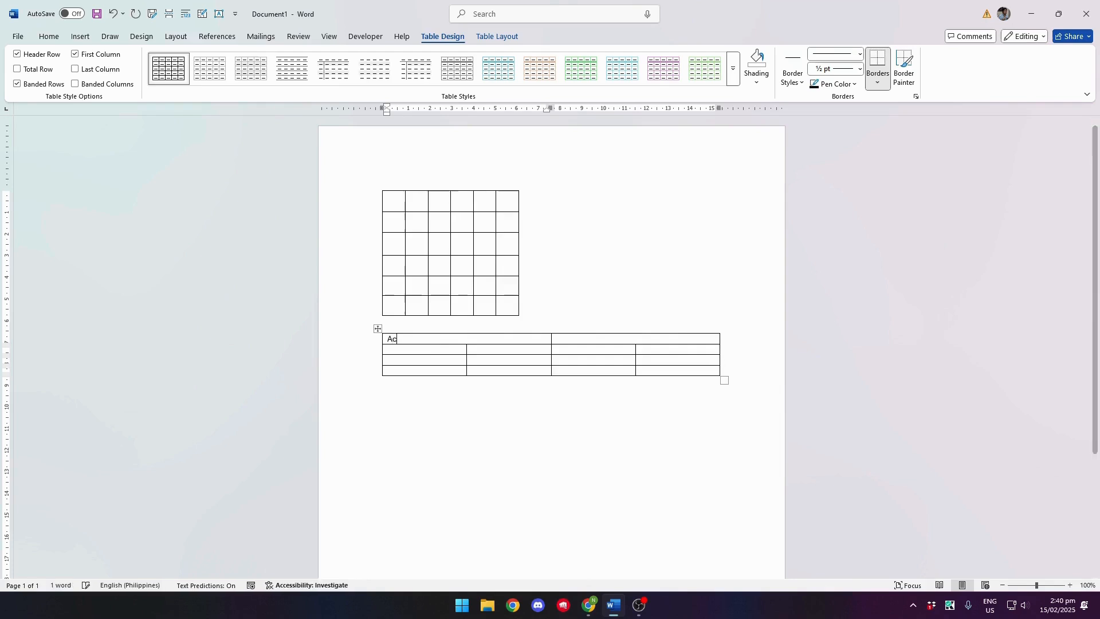
Head the clue table's two merged cells 'Across' and 'Down'
type("ross")
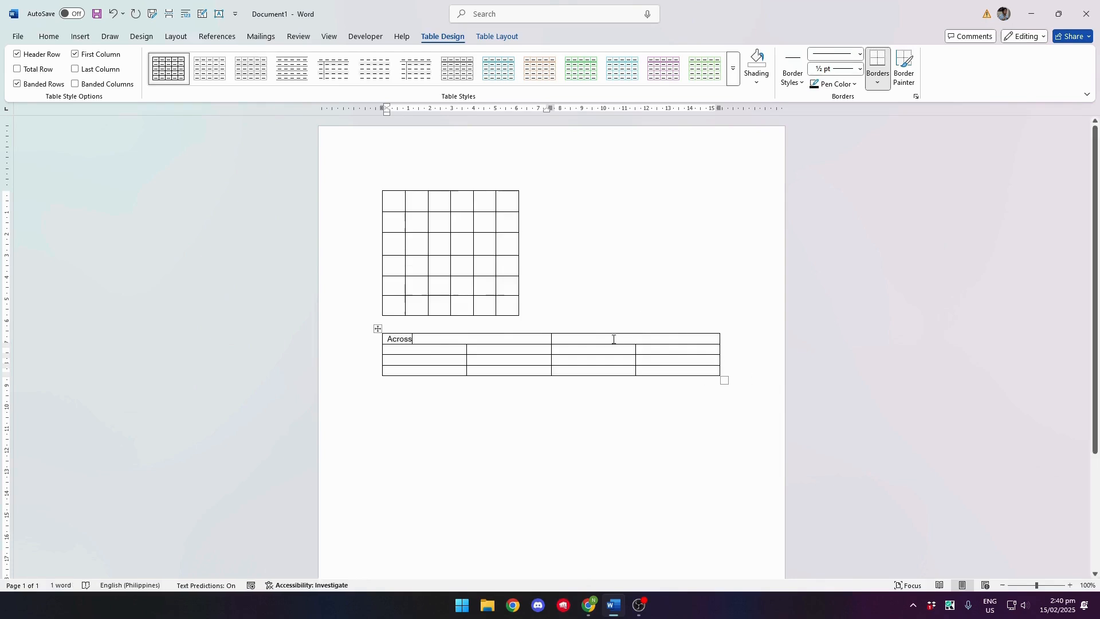
type("Down")
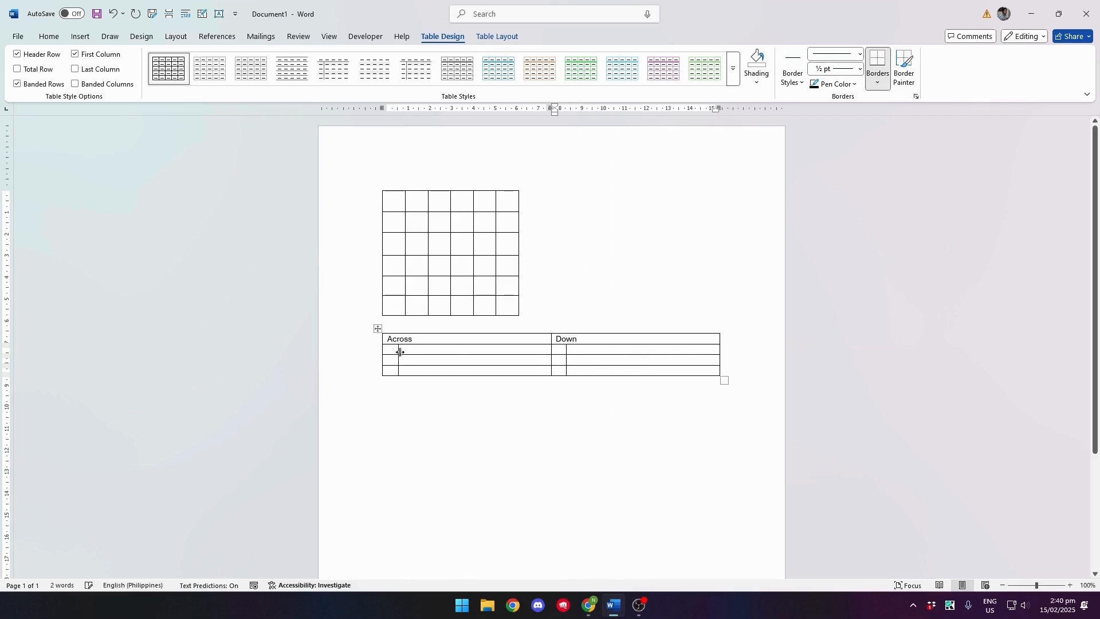
Number the narrow columns 1 to 3 under each heading, then move to the grid's top-left cell
type("1")
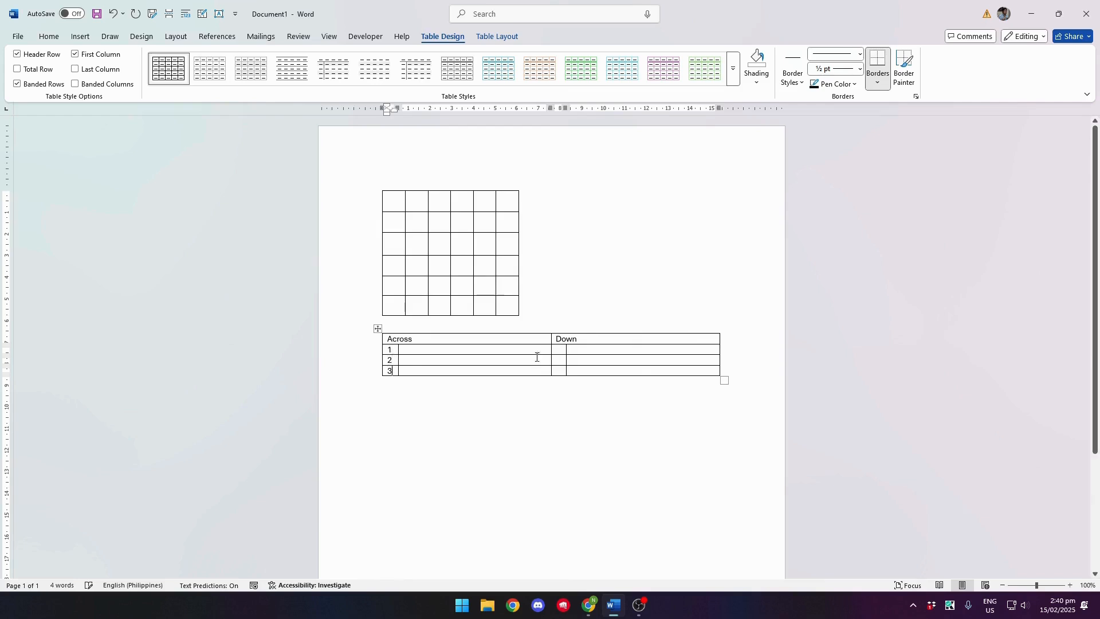
type("1")
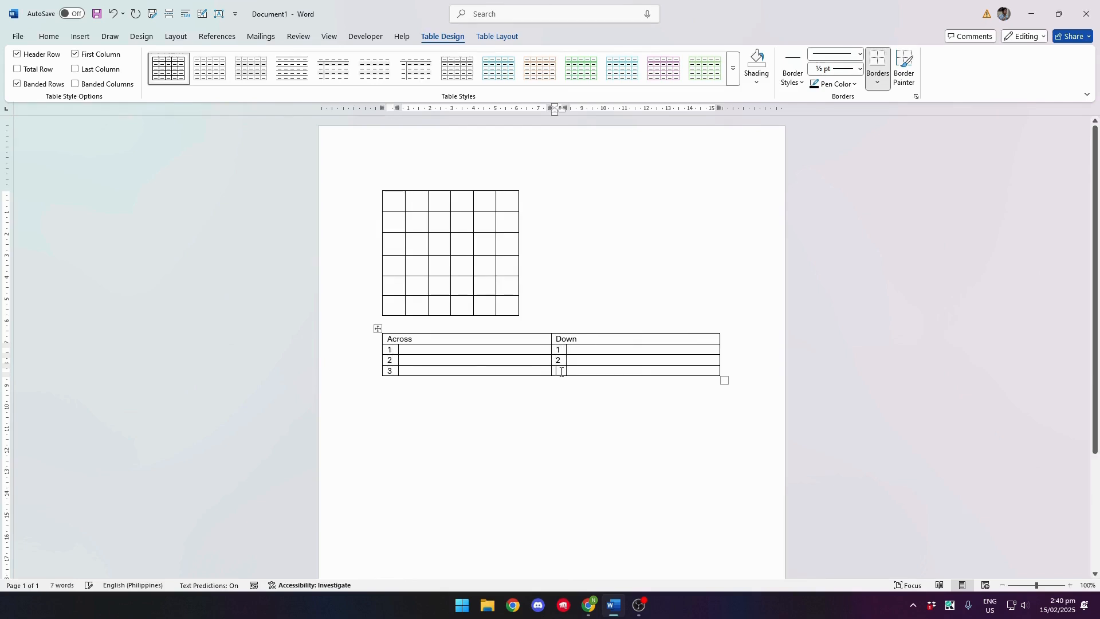
type("3")
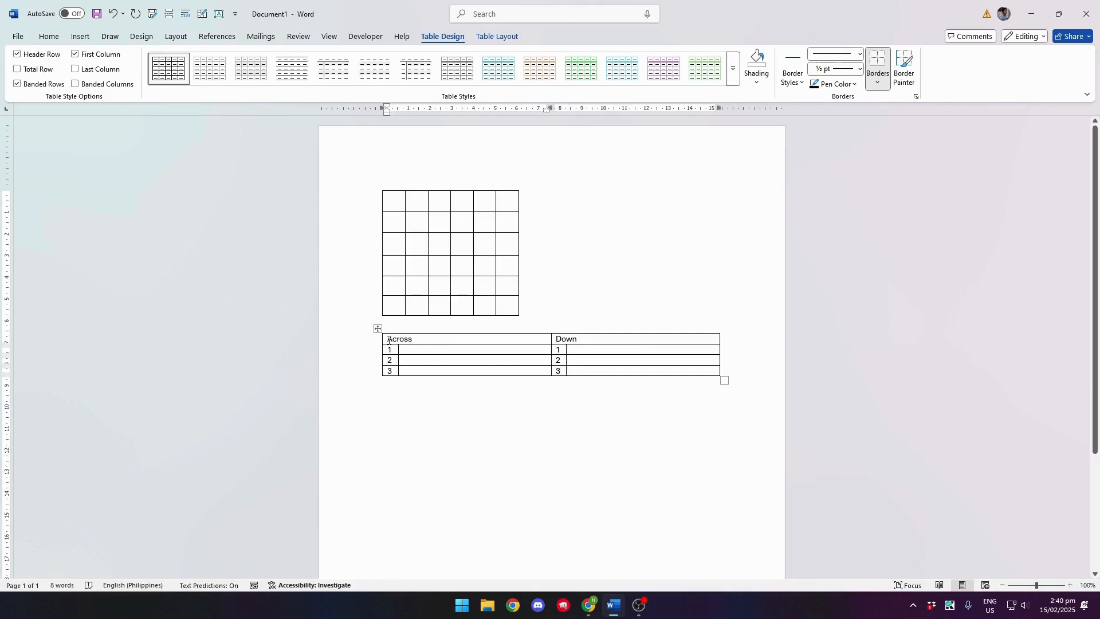
mouse_move(486, 289)
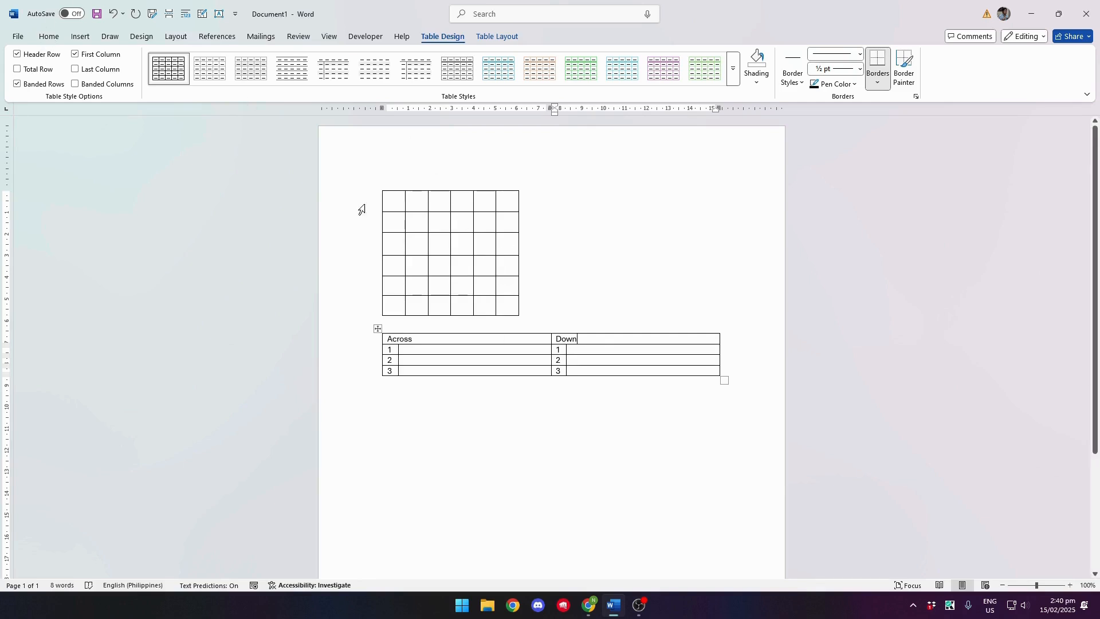
left_click(399, 200)
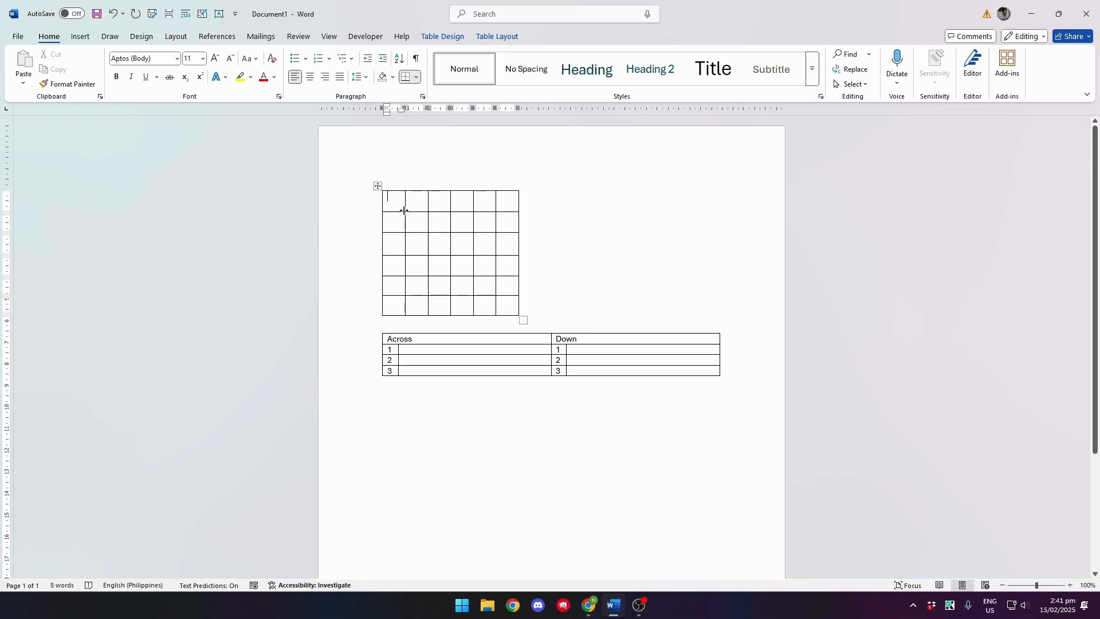
Fill the grid's top row with K N E E S, leaving the sixth cell blank
type("K")
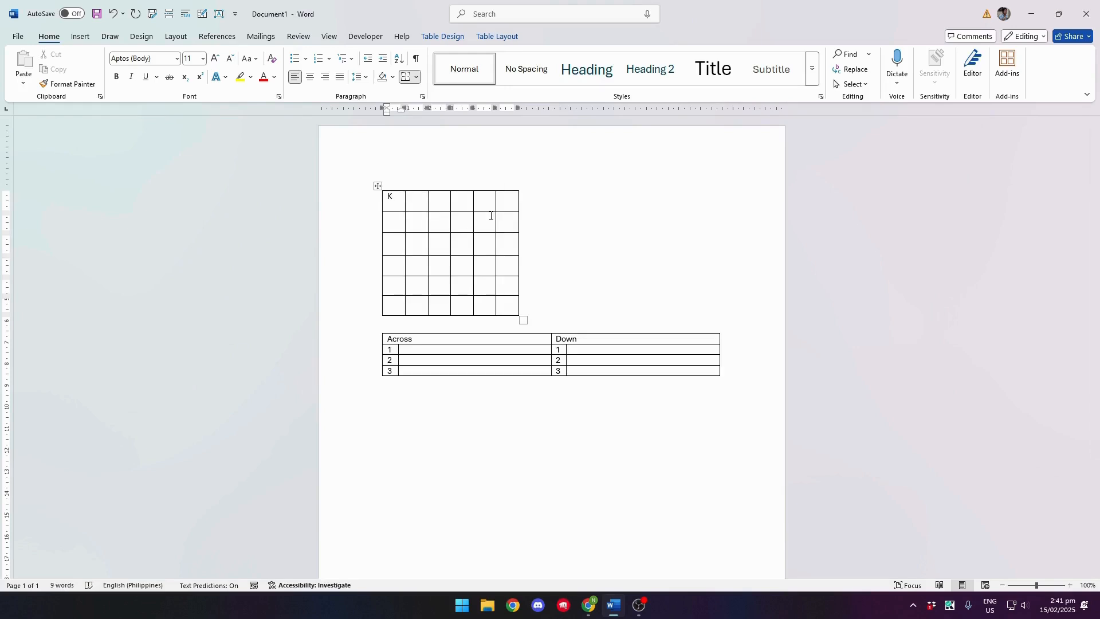
type("NE")
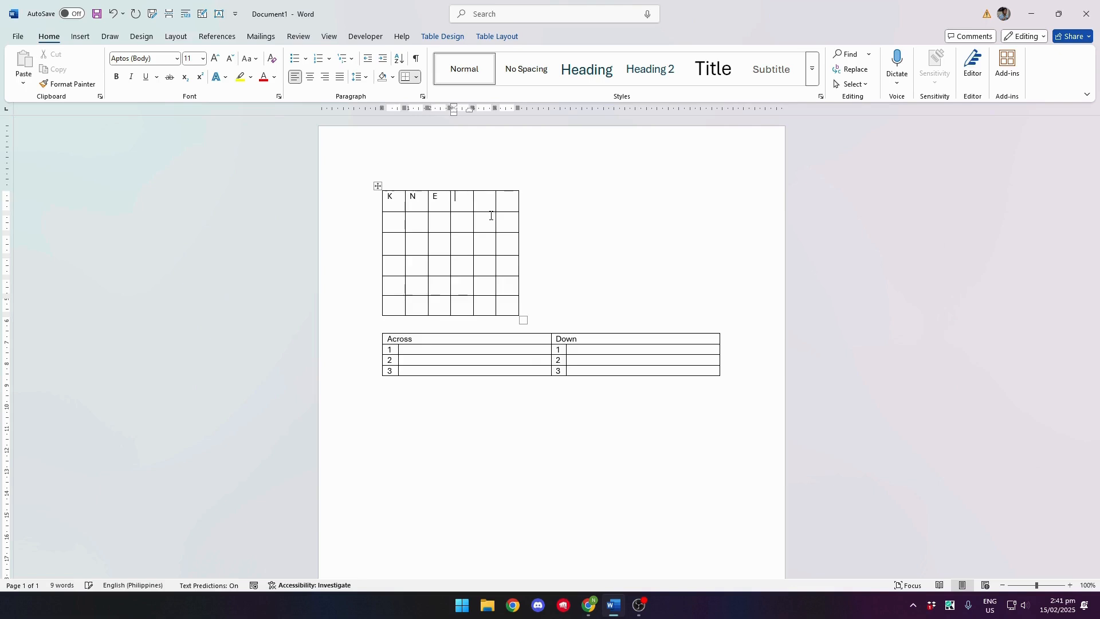
type("ES")
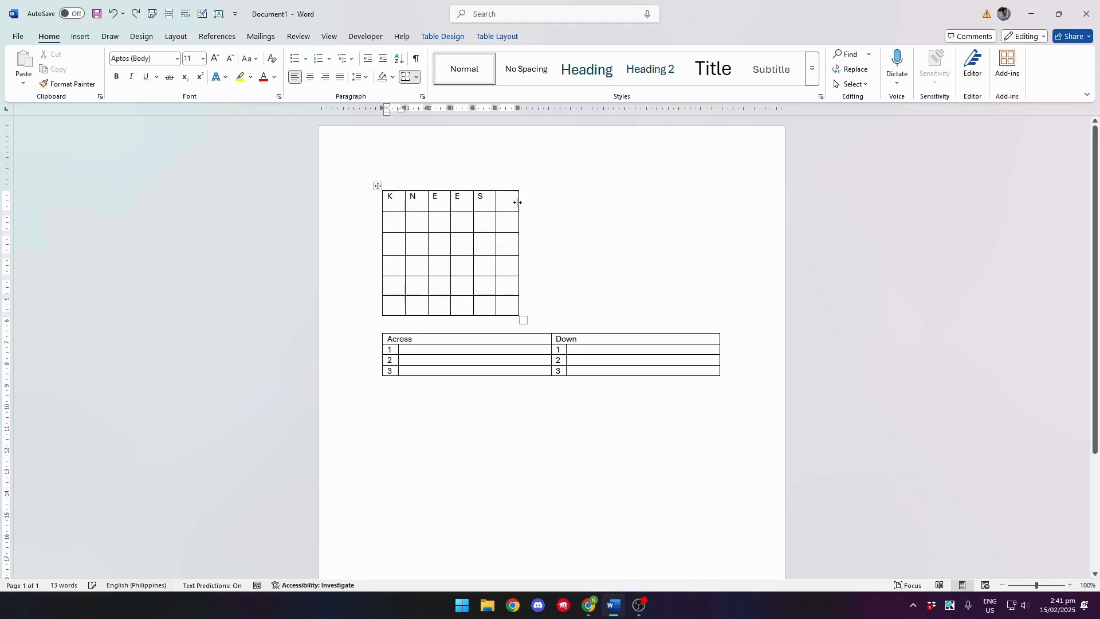
left_click(506, 200)
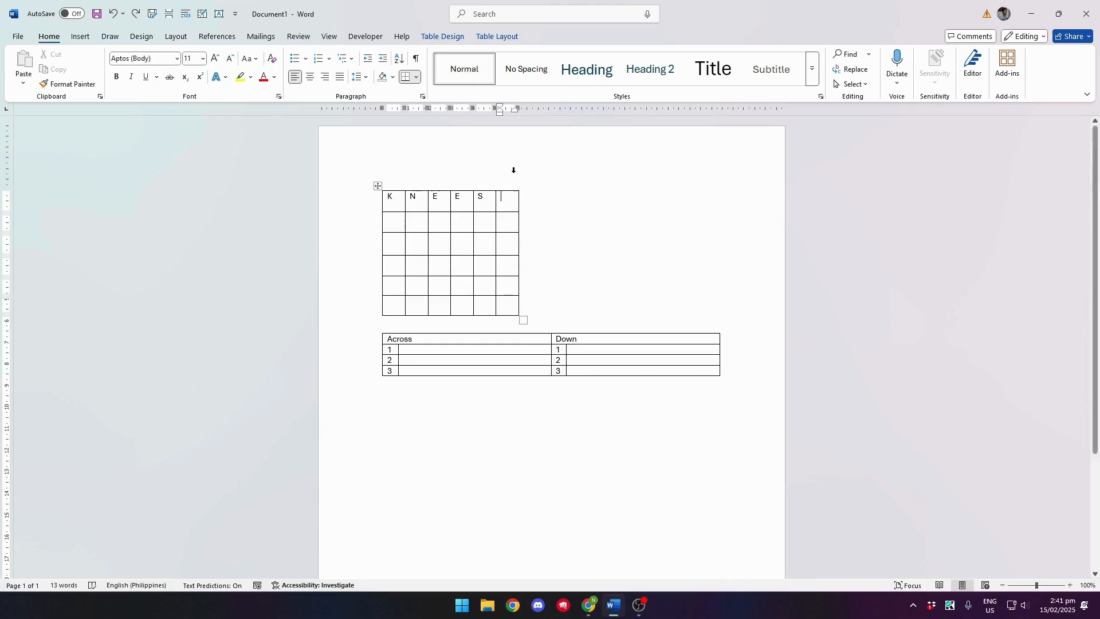
Shade the blank top-right grid cell solid black via Table Design shading
left_click(442, 36)
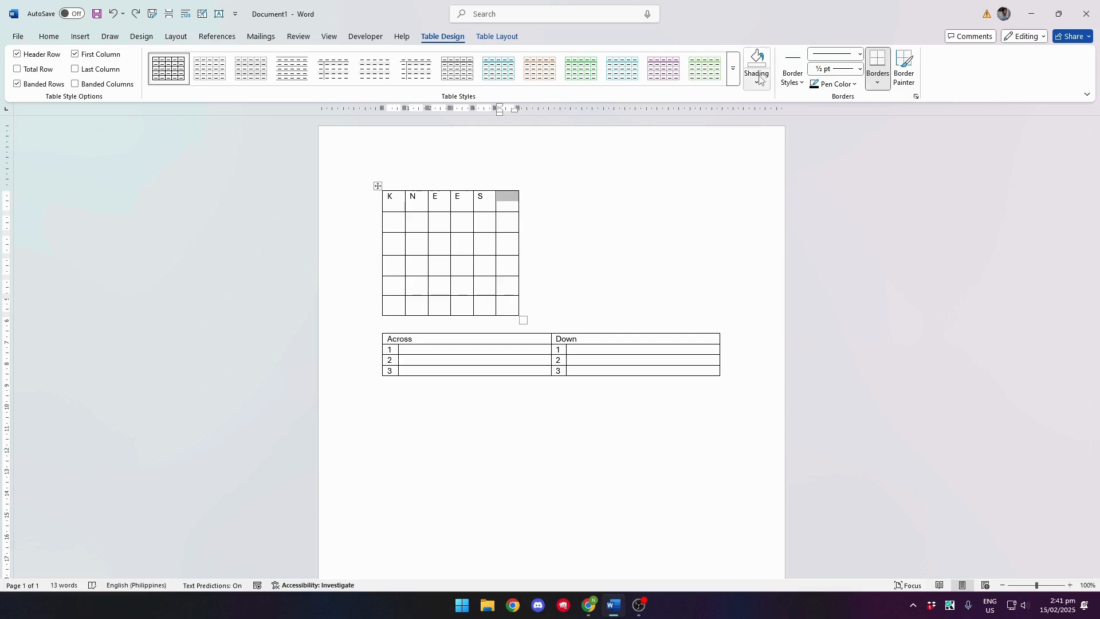
left_click(756, 60)
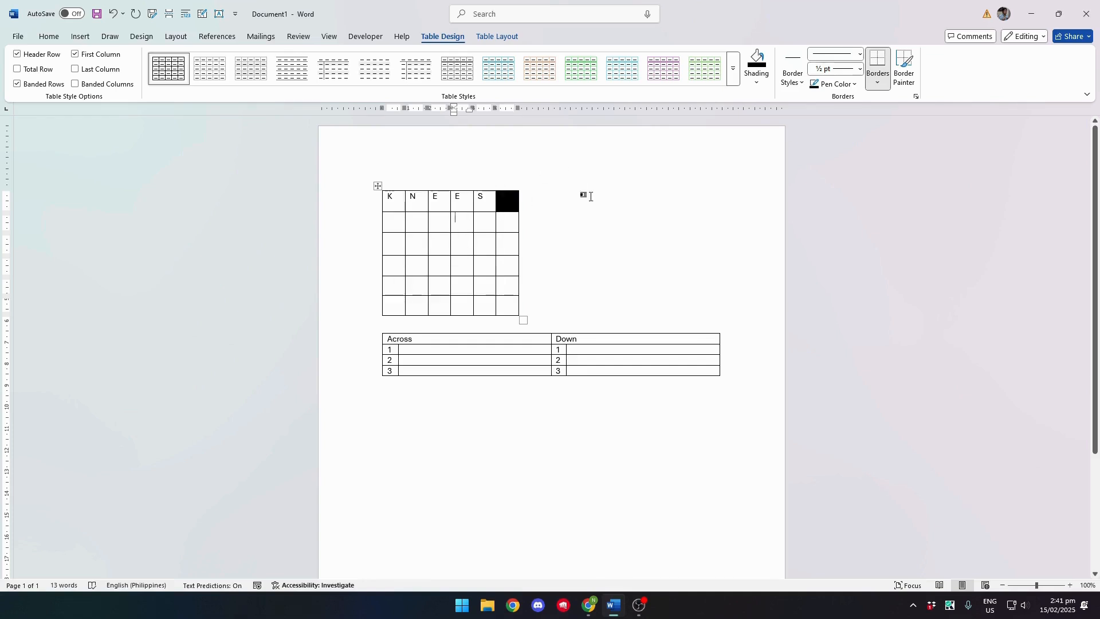
Spell A, R, S down the fourth column under the E and shade the two cells below black
type("A")
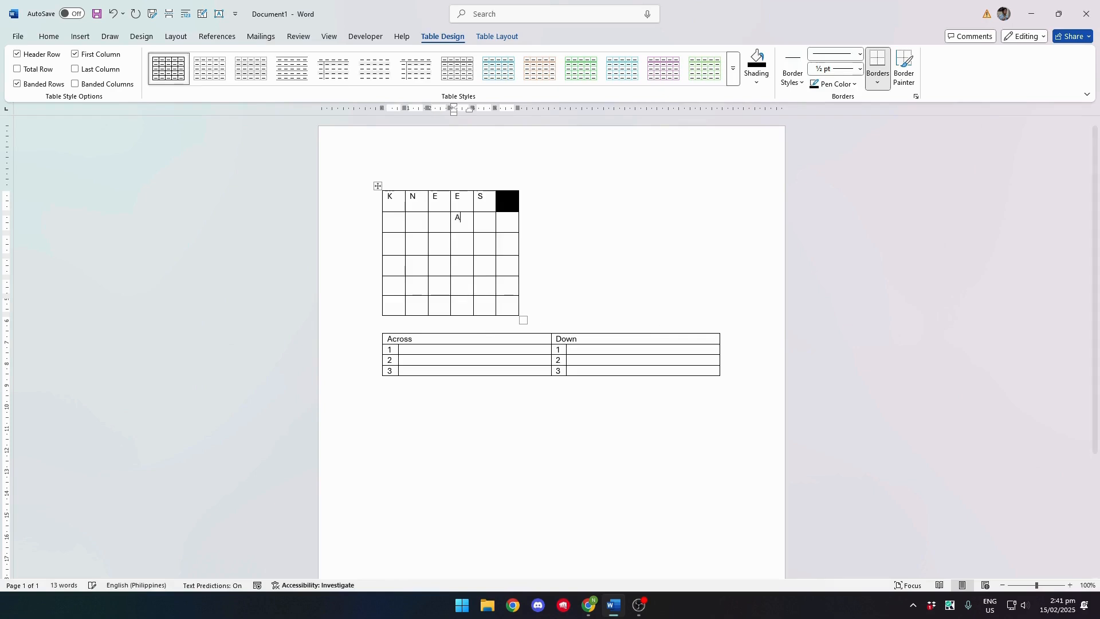
type("R")
left_click(462, 265)
type("S")
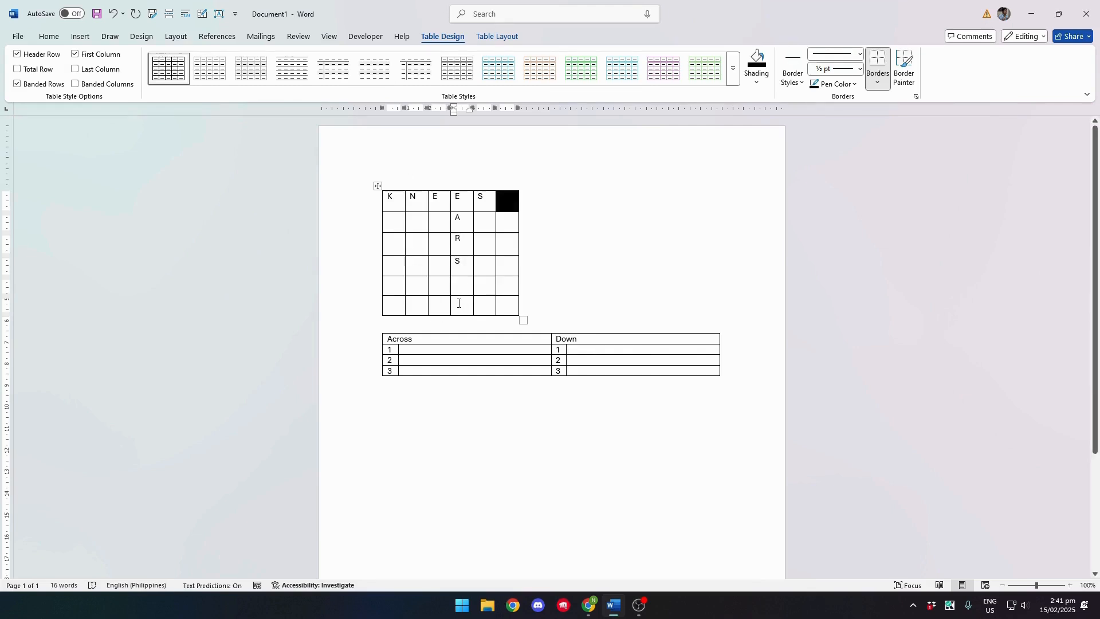
left_click(756, 81)
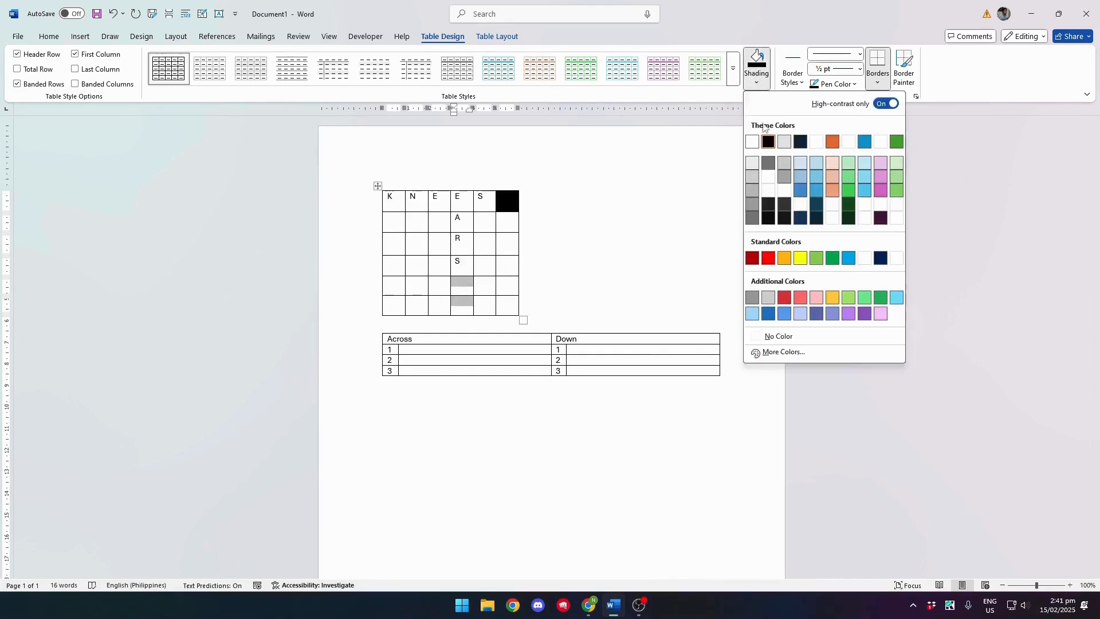
left_click(768, 142)
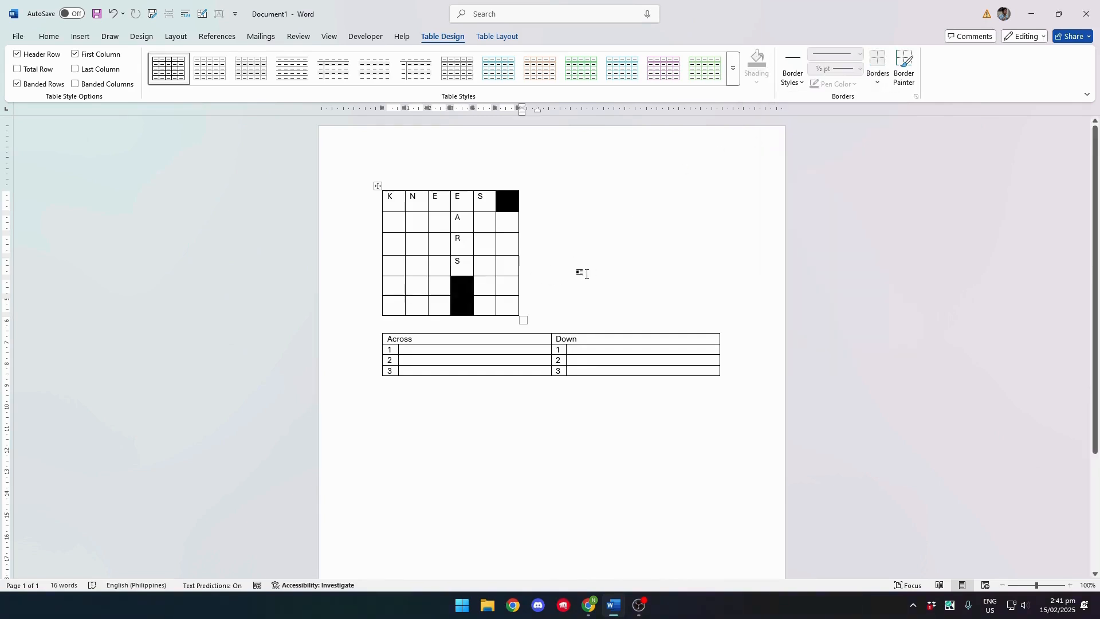
mouse_move(534, 306)
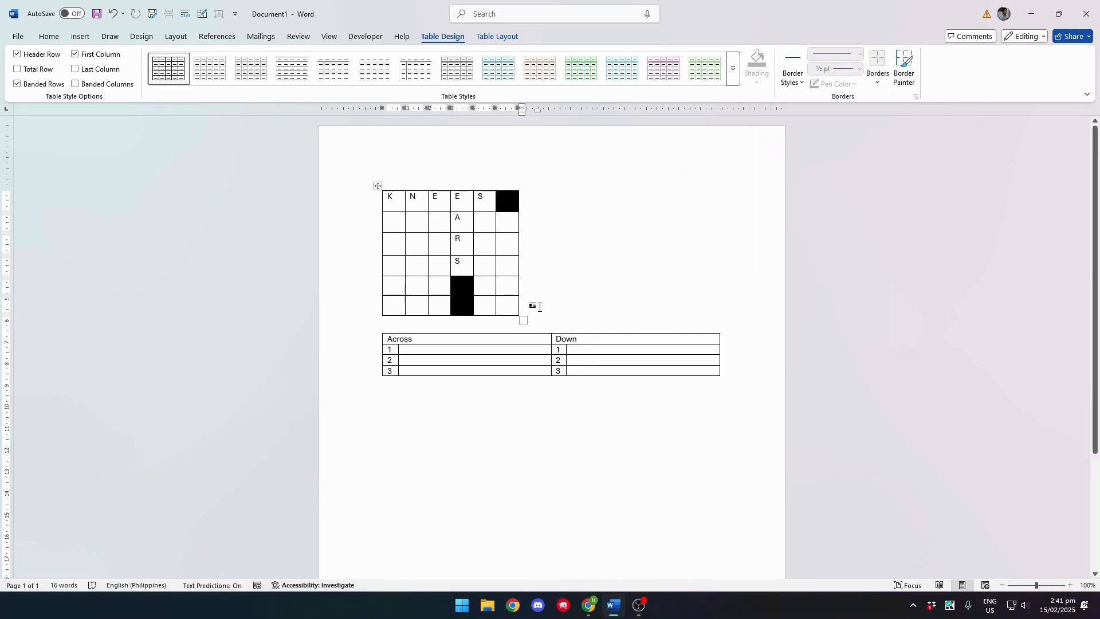